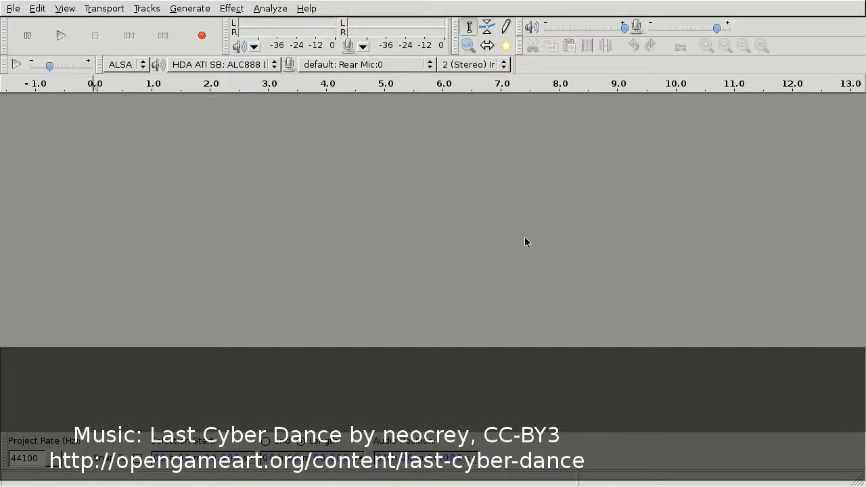
pyautogui.moveTo(492, 259)
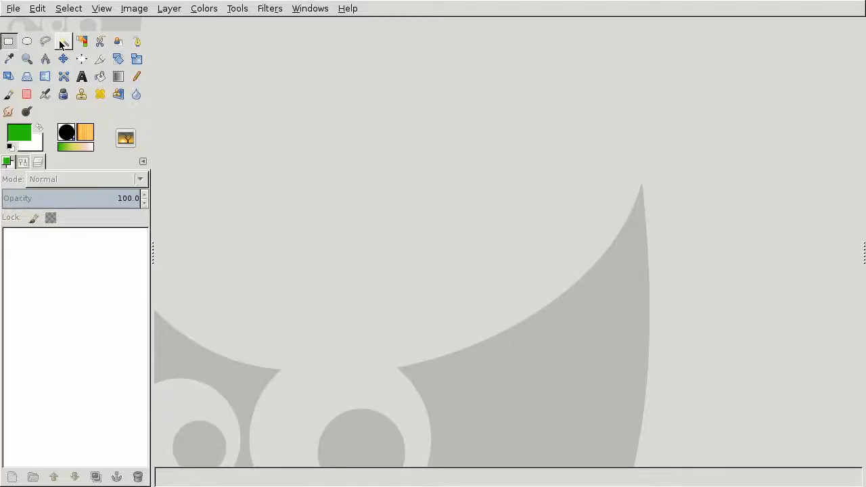
pyautogui.click(12, 9)
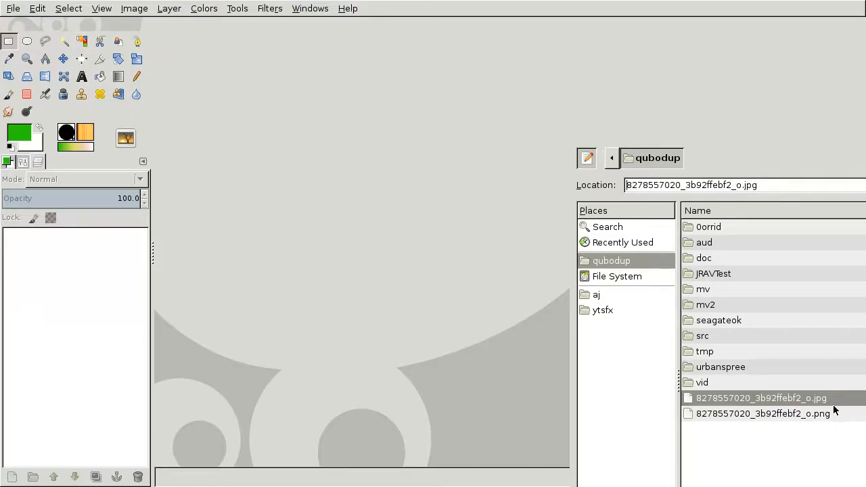
pyautogui.click(763, 413)
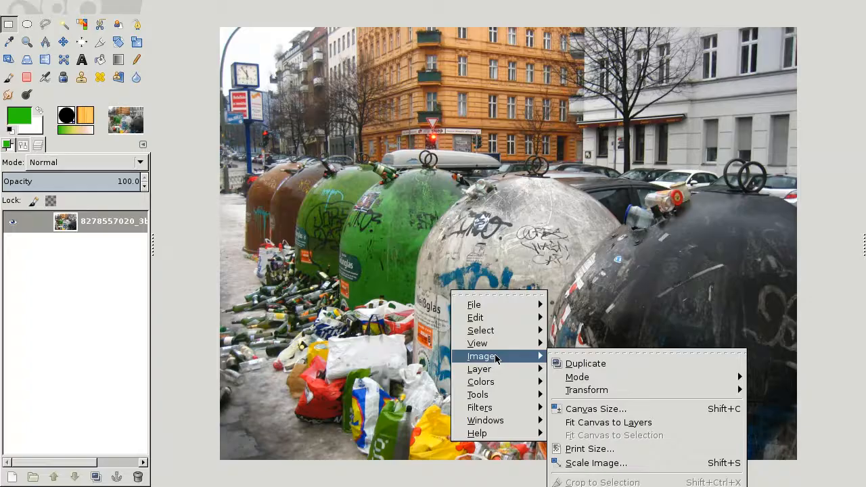
pyautogui.moveTo(595, 409)
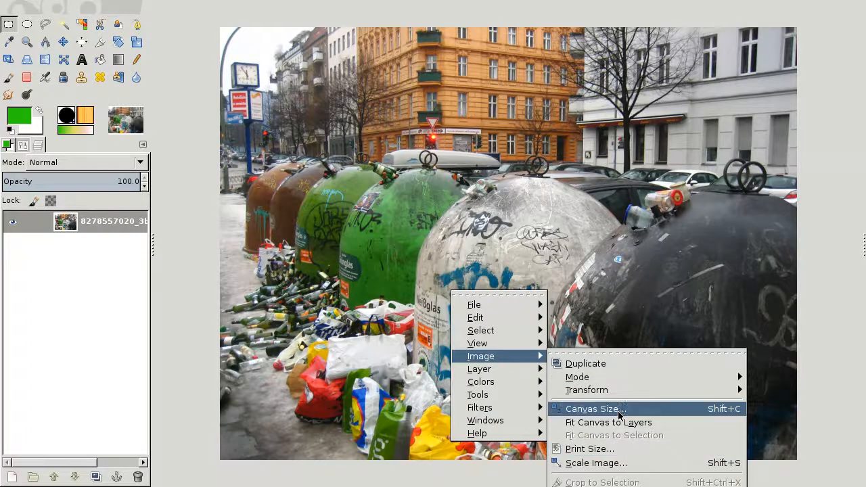
pyautogui.click(596, 463)
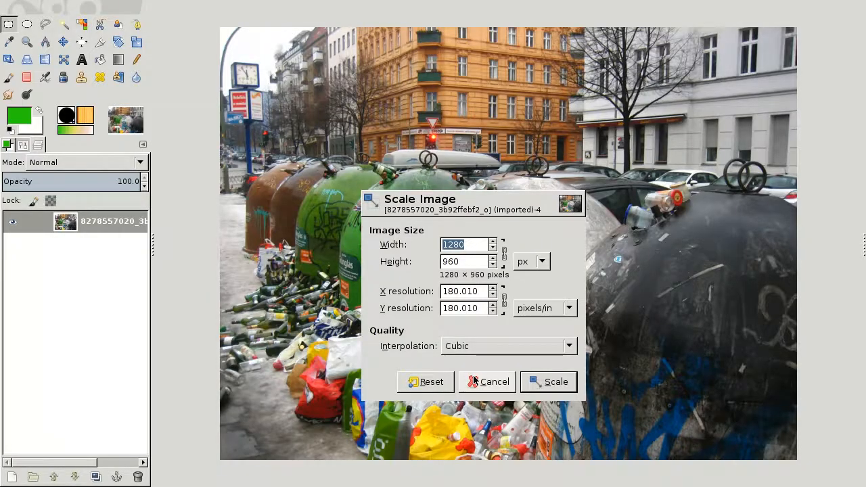
# Cancel scaling and export the photo as glitch.raw in raw image data format.
pyautogui.click(406, 201)
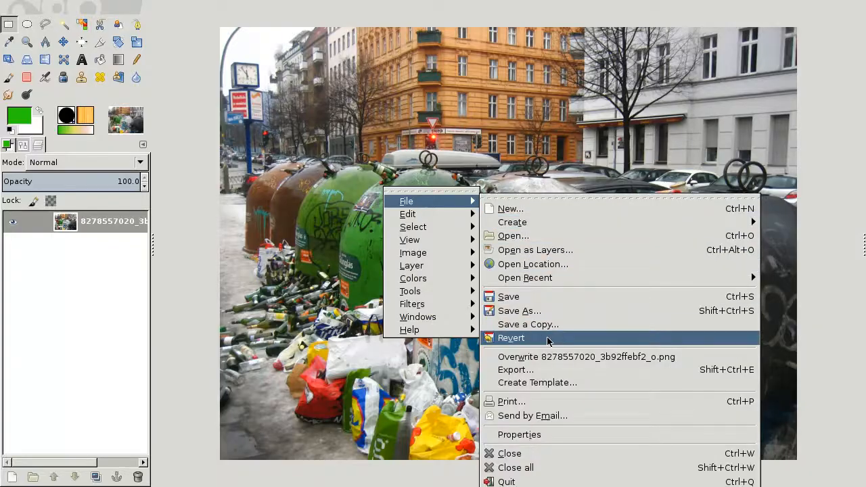
pyautogui.click(519, 310)
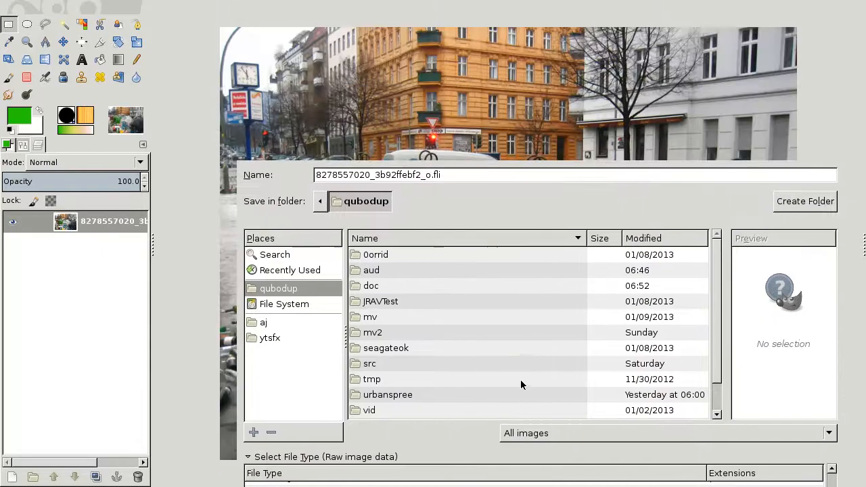
pyautogui.tripleClick(376, 175)
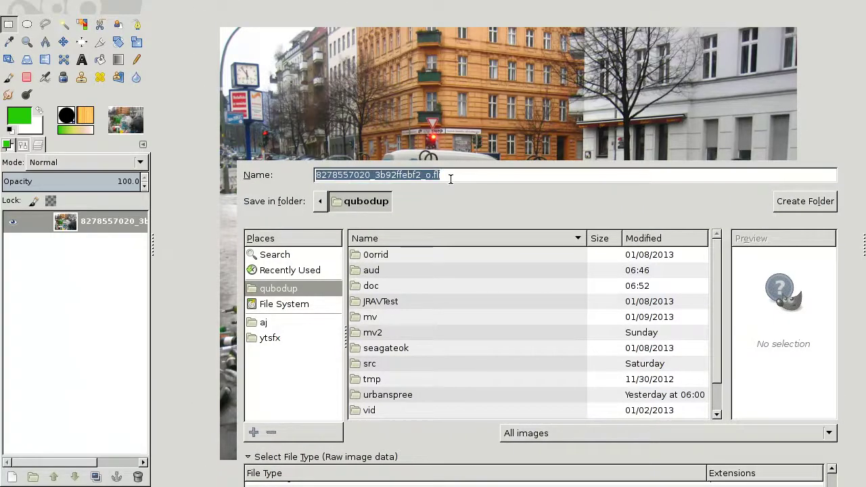
pyautogui.write('glitch.raw')
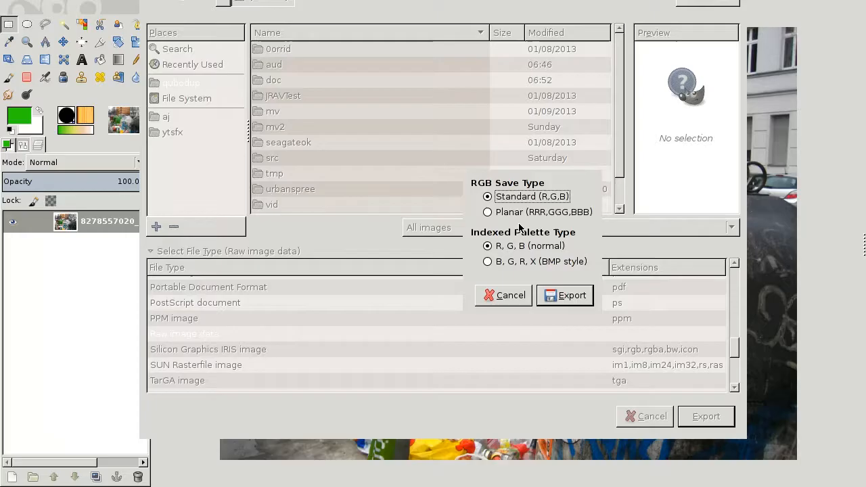
pyautogui.click(487, 212)
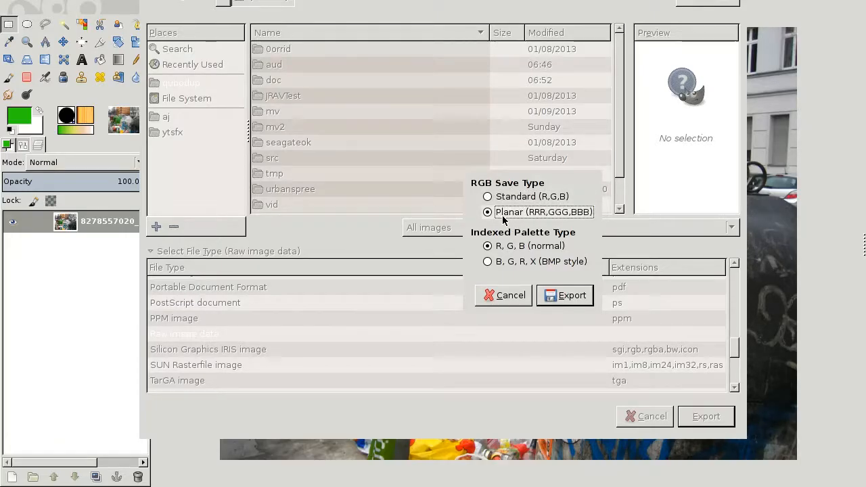
pyautogui.moveTo(541, 222)
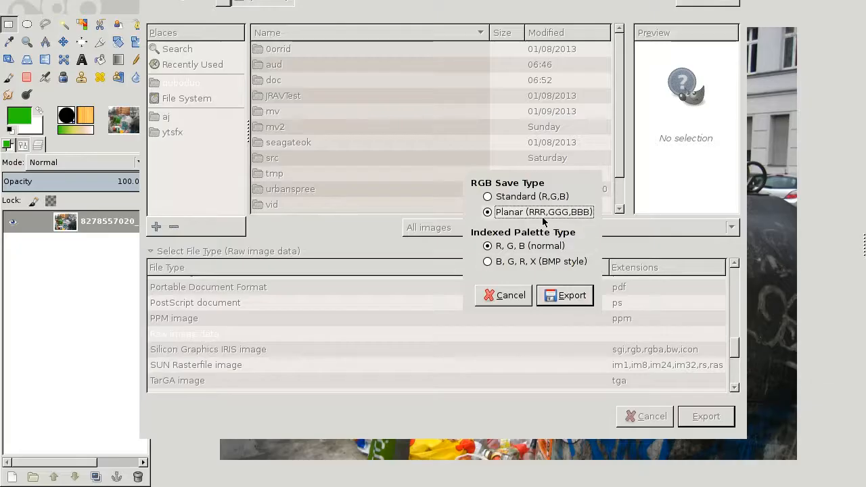
pyautogui.moveTo(521, 267)
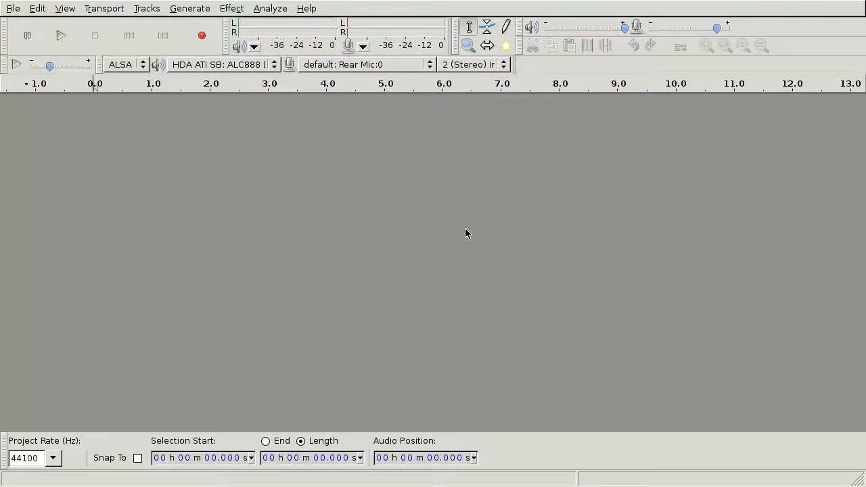
# Import glitch.raw into Audacity as raw data with U-Law encoding and one mono channel.
pyautogui.click(12, 8)
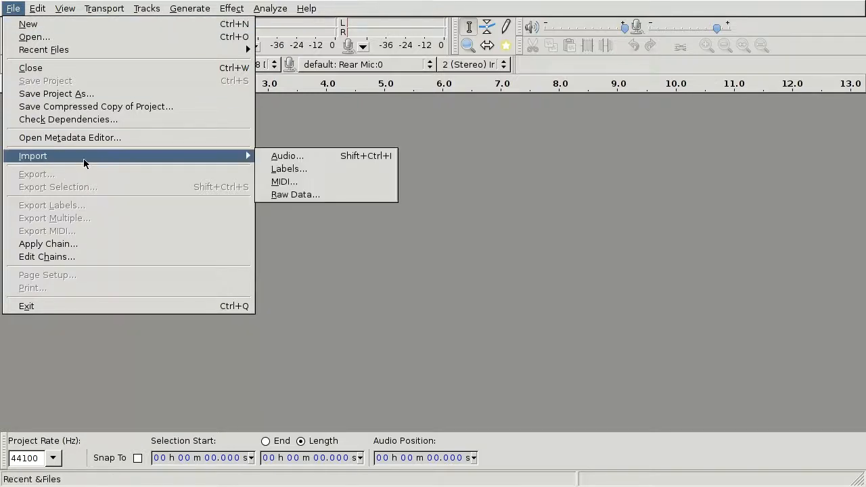
pyautogui.click(287, 156)
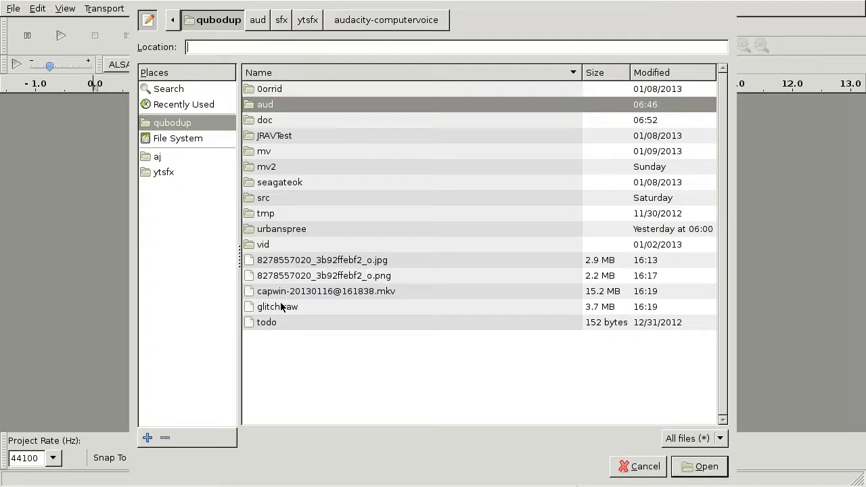
pyautogui.click(277, 307)
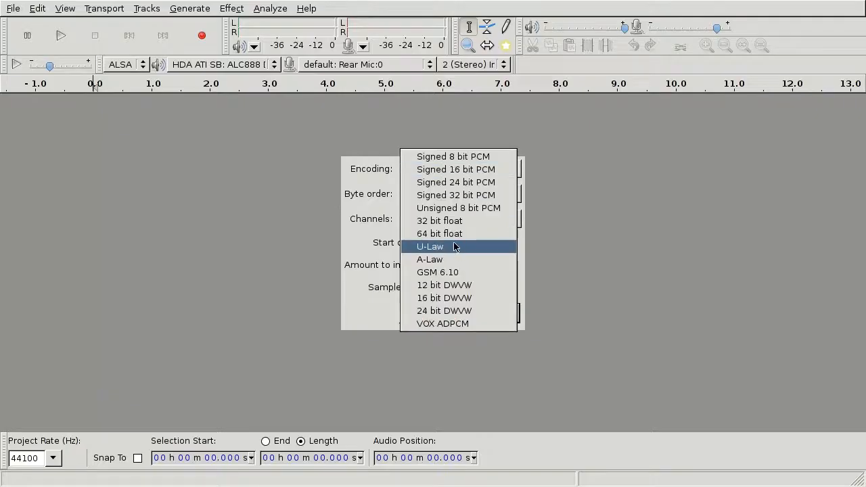
pyautogui.click(431, 246)
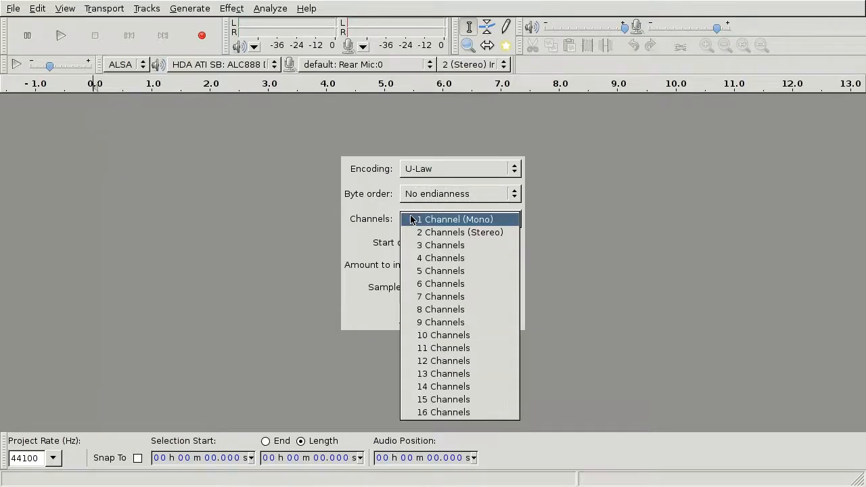
pyautogui.click(455, 219)
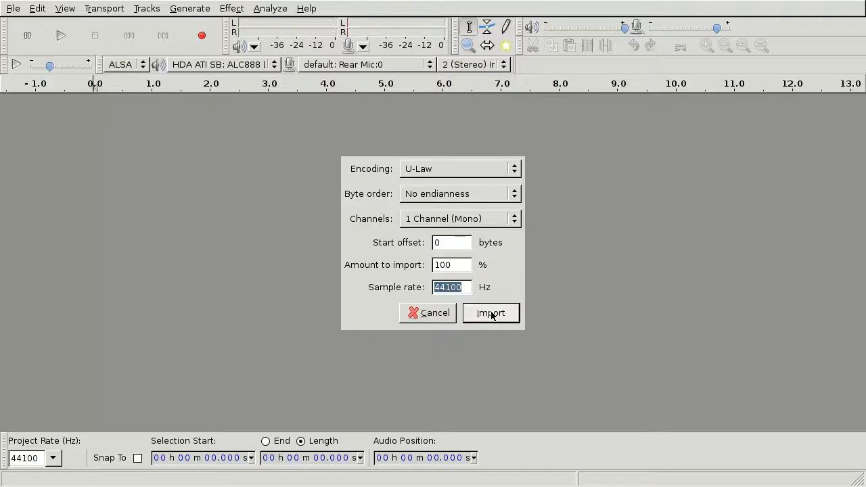
pyautogui.click(490, 313)
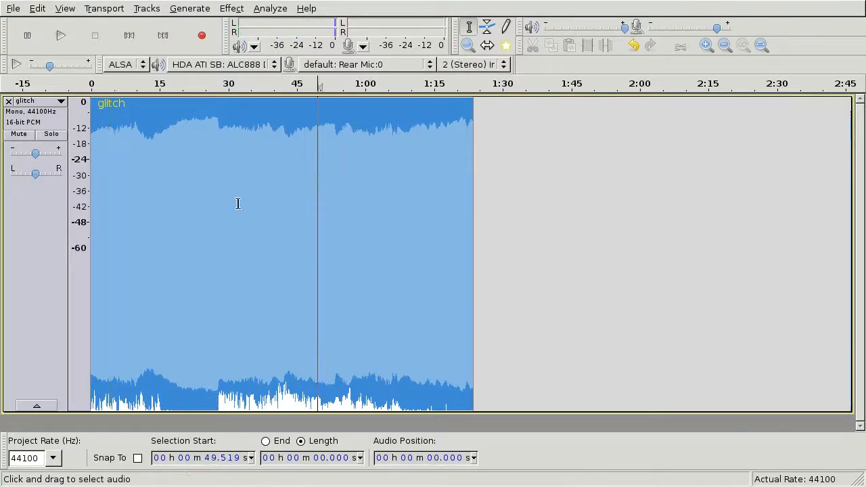
# Select the entire glitch track, fit it to the window, and apply an effect.
pyautogui.click(60, 35)
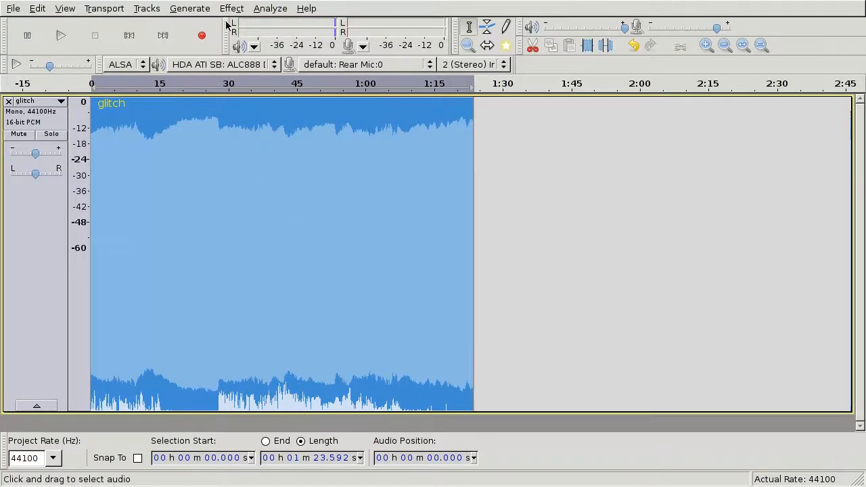
pyautogui.click(231, 8)
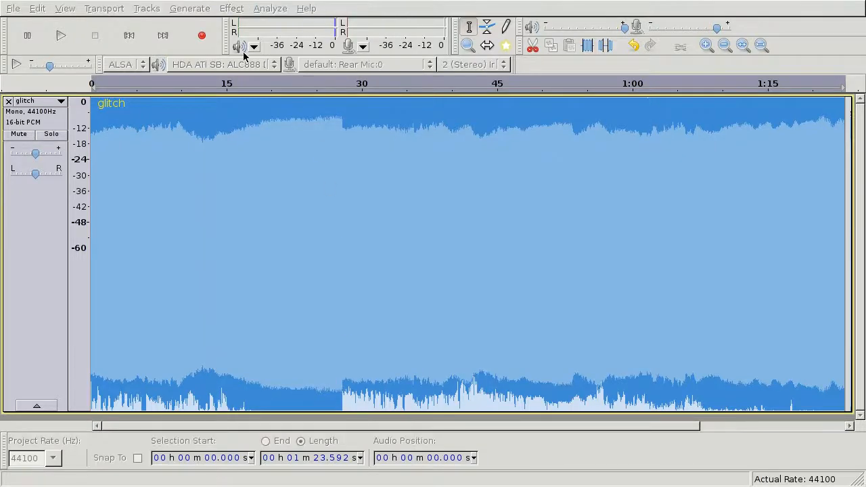
pyautogui.click(231, 8)
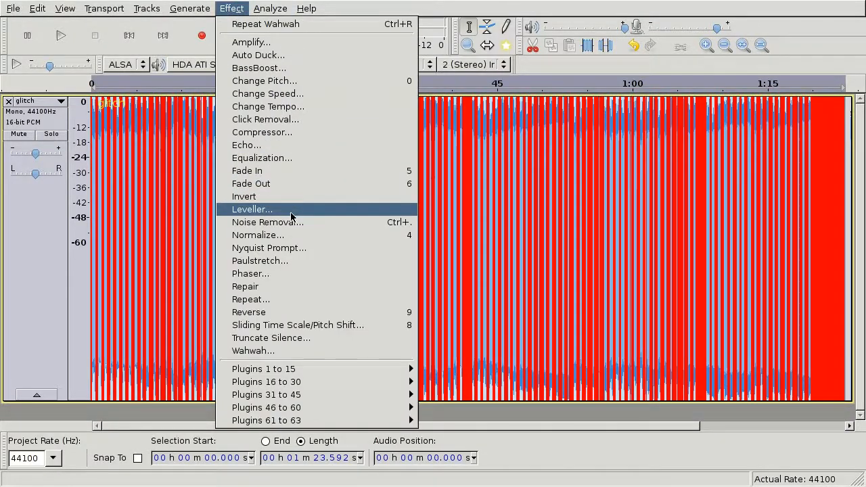
pyautogui.moveTo(283, 120)
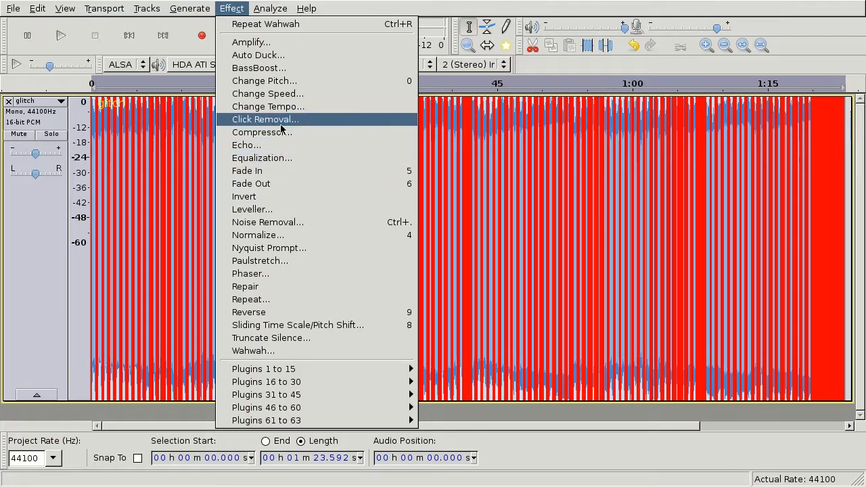
pyautogui.moveTo(283, 158)
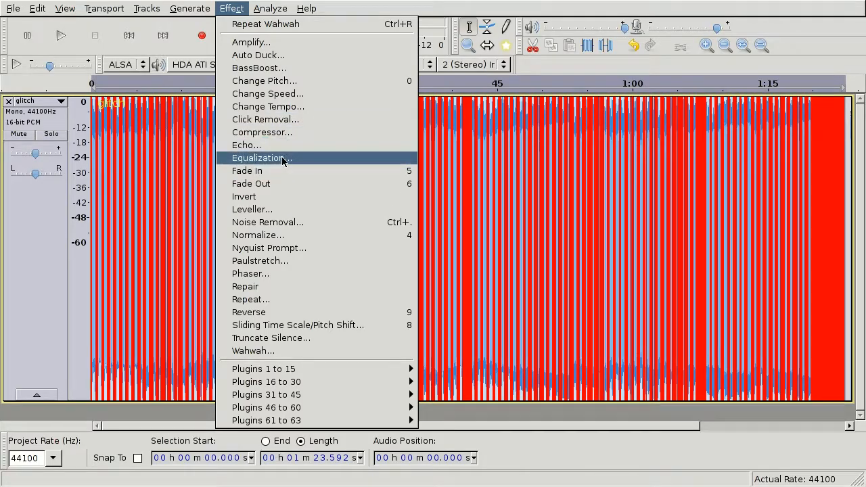
pyautogui.moveTo(267, 273)
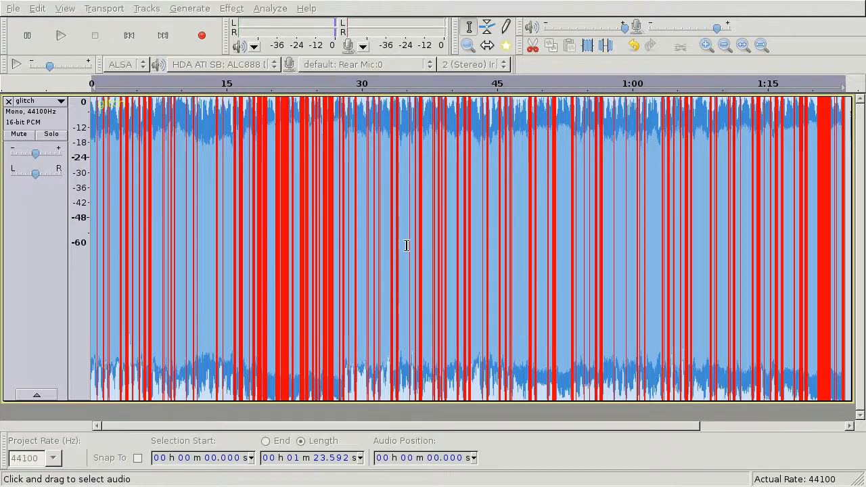
pyautogui.click(12, 8)
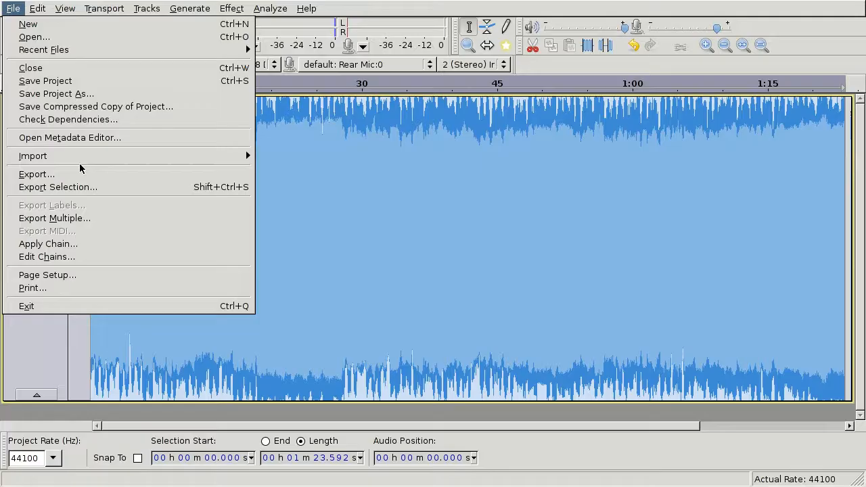
# Export the processed audio as glitch-edited.raw.
pyautogui.click(37, 173)
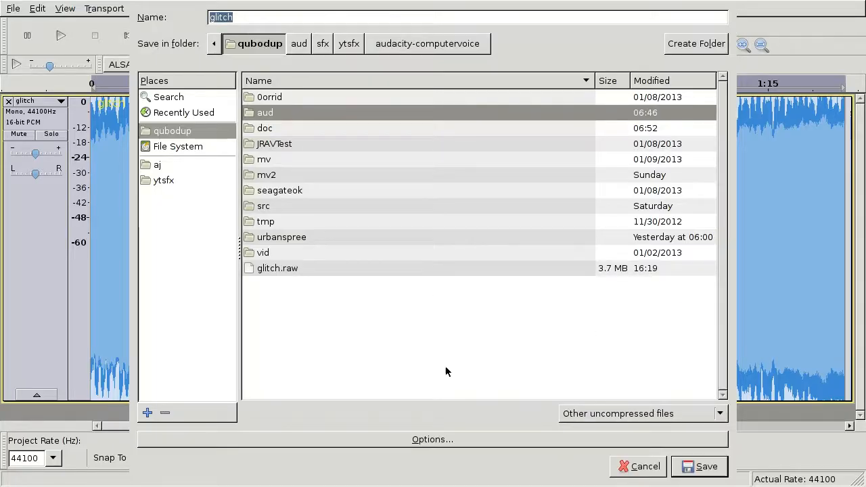
pyautogui.click(431, 439)
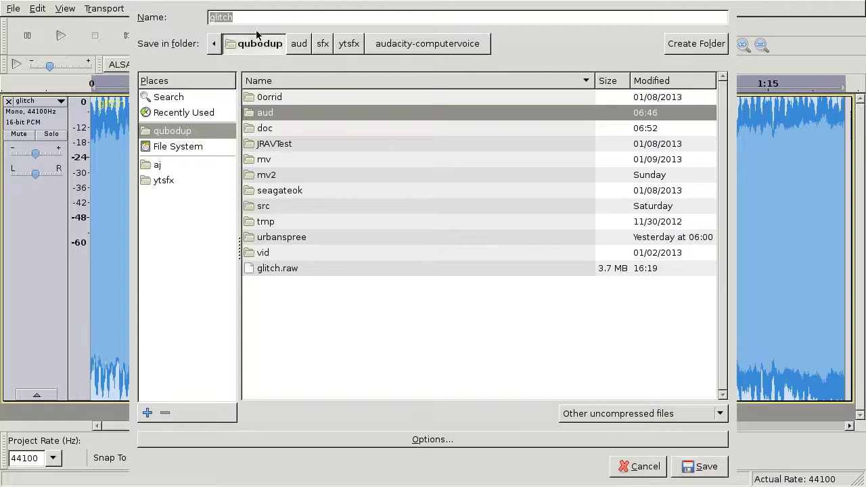
pyautogui.write('-e')
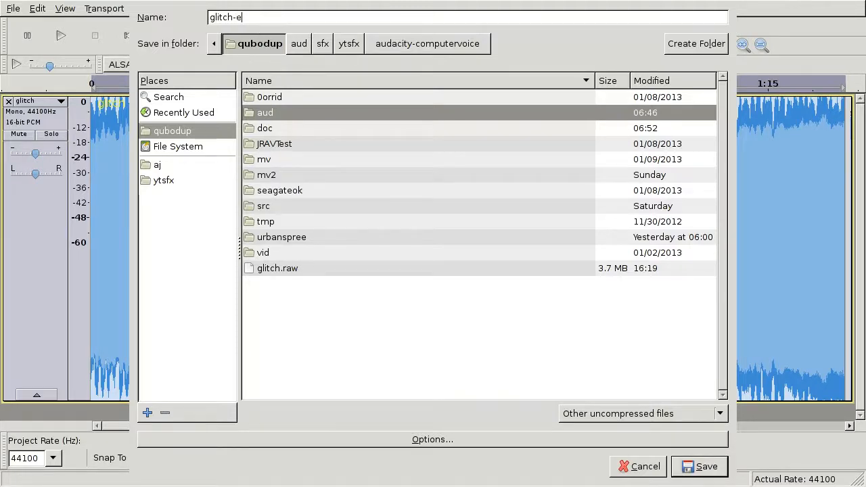
pyautogui.write('dited.raw')
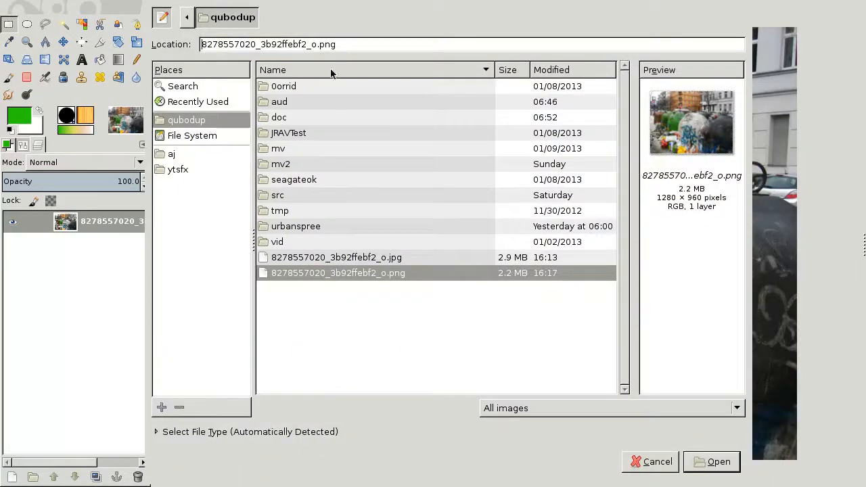
pyautogui.moveTo(503, 397)
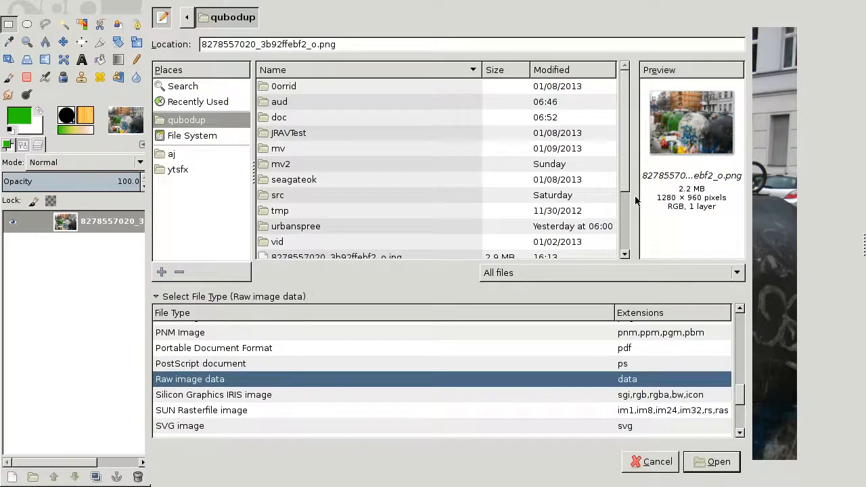
# Select glitch-edited.raw in GIMP's Open dialog and open it.
pyautogui.click(306, 234)
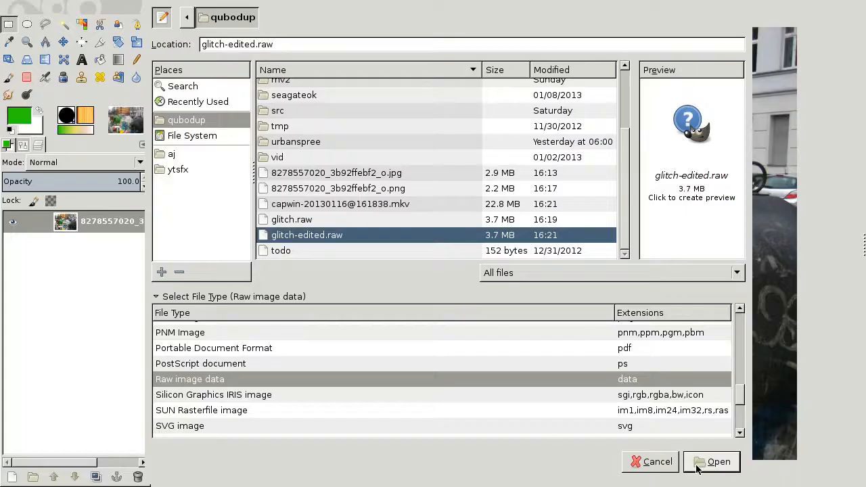
pyautogui.click(711, 461)
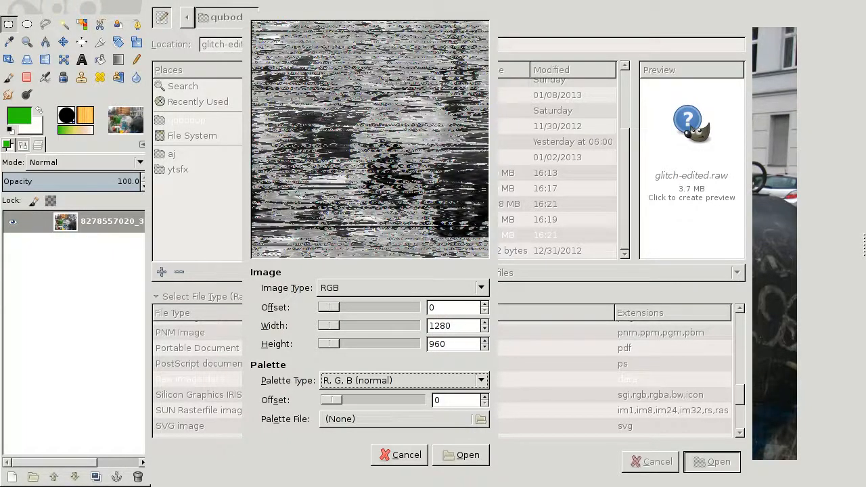
# Load glitch-edited.raw with the Planar RGB image type.
pyautogui.click(402, 287)
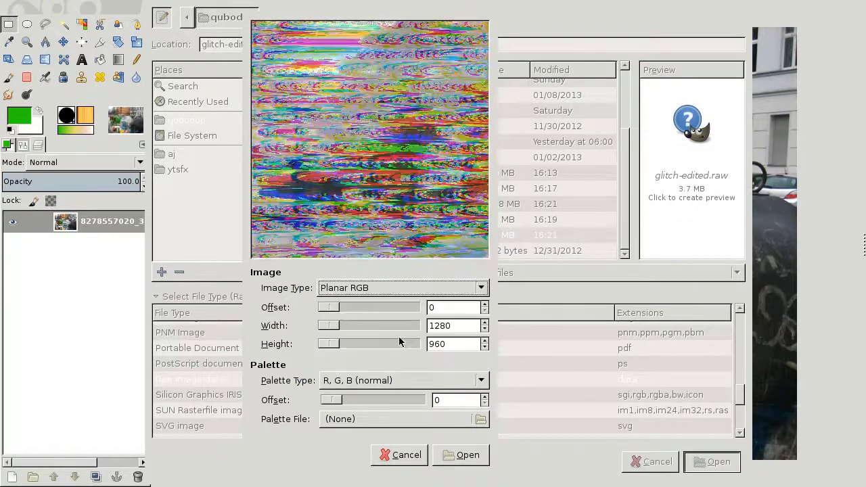
pyautogui.click(403, 288)
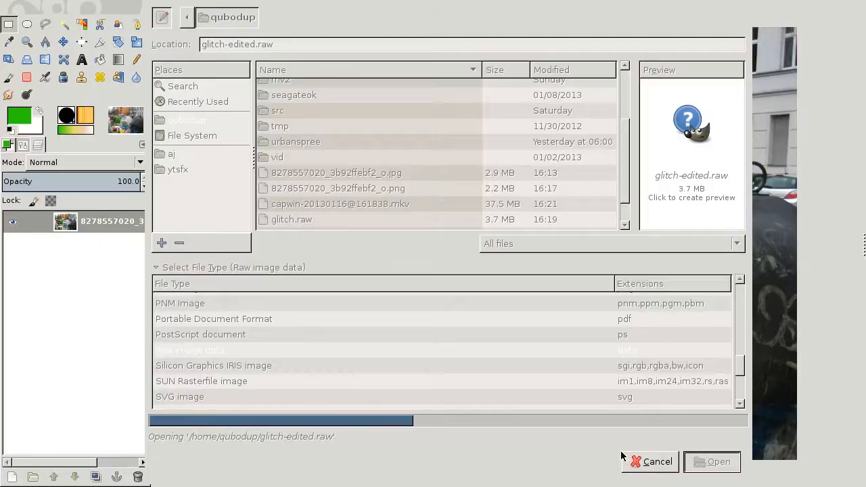
pyautogui.click(711, 461)
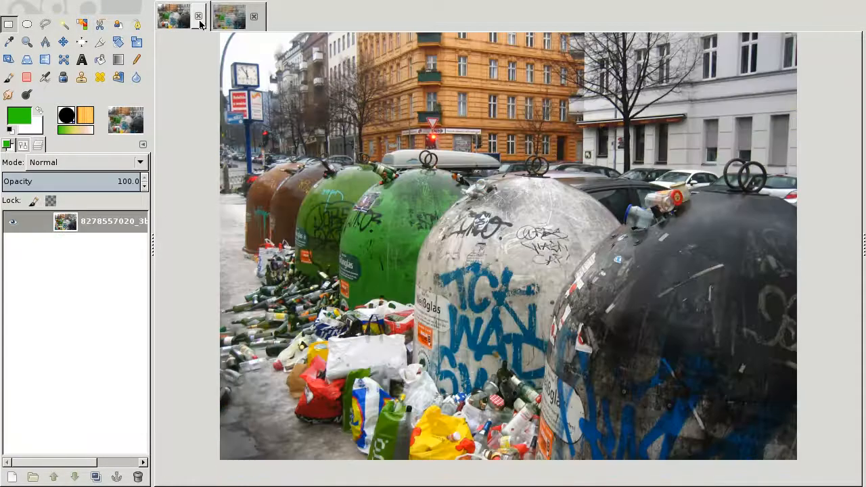